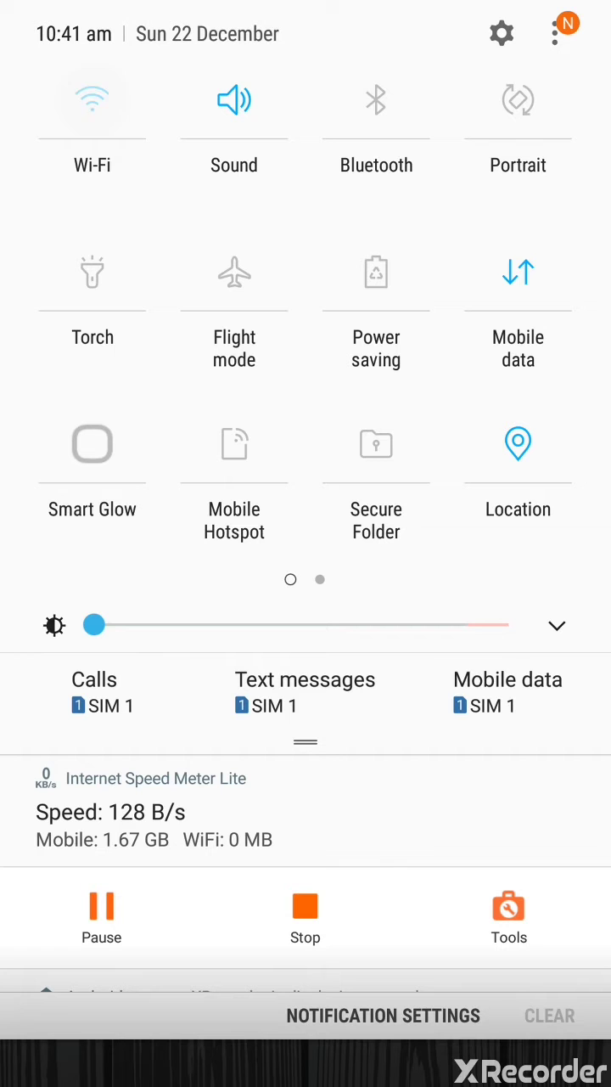
Dismiss the quick settings panel and launch the web browser with an empty address field.
left_click(91, 100)
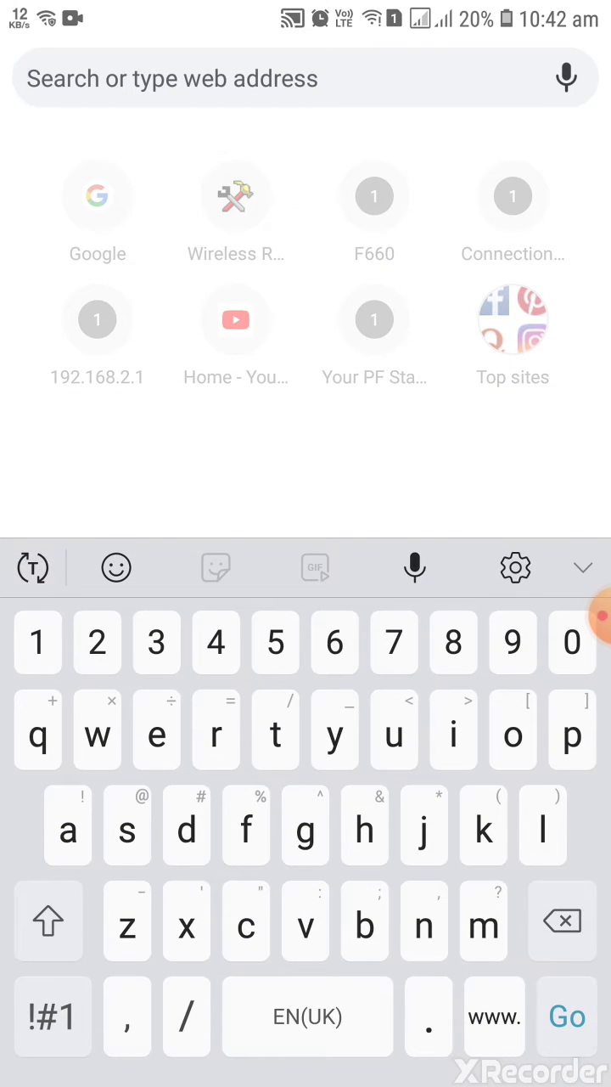
Load 192.168.1.1 and enter the admin username and password.
type("192.168.1.1")
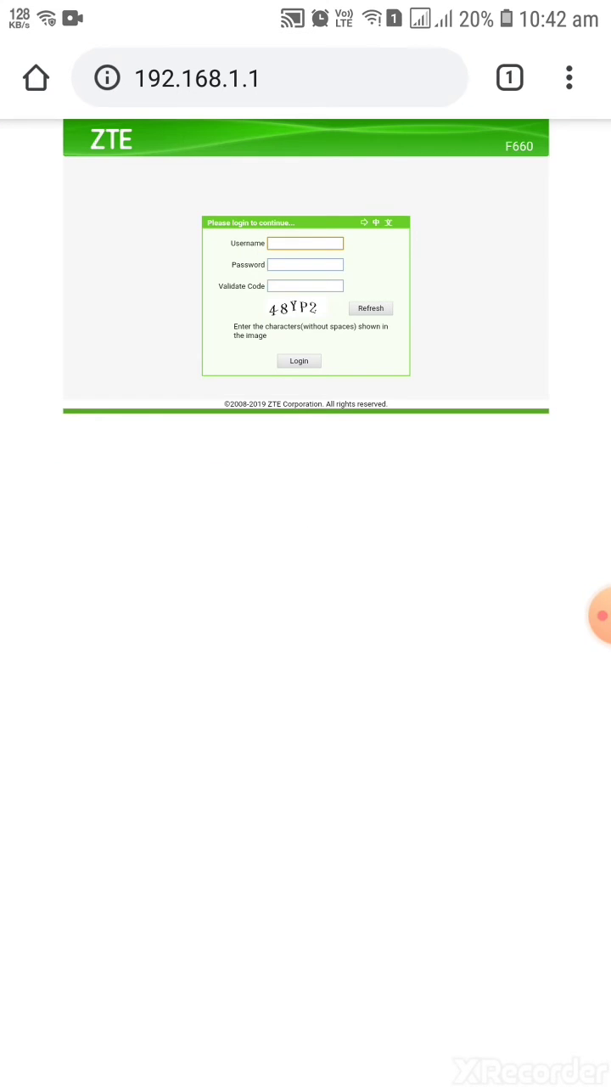
type("admin")
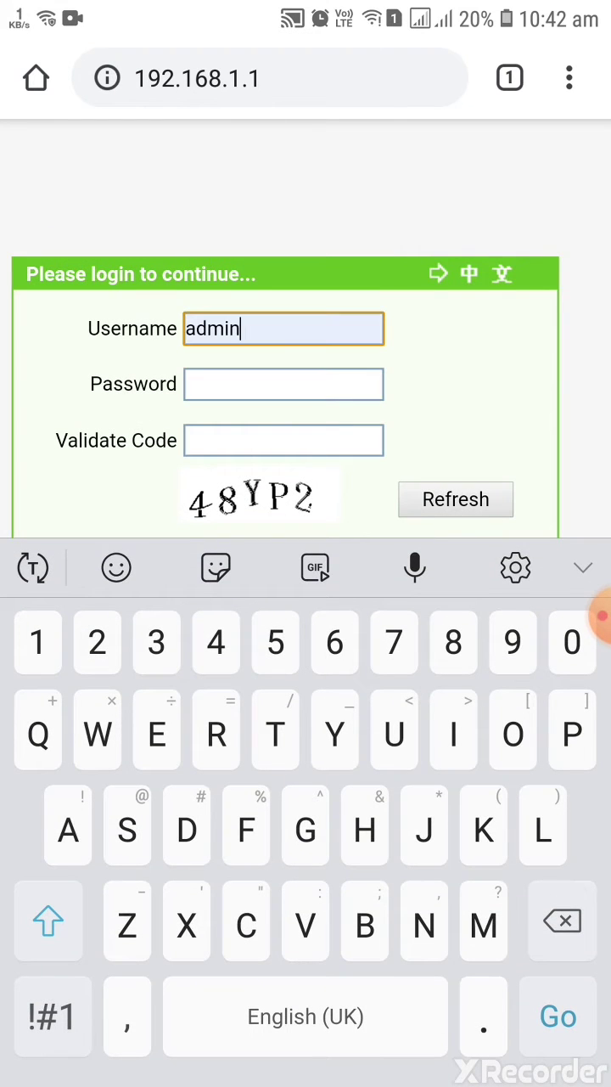
left_click(283, 384)
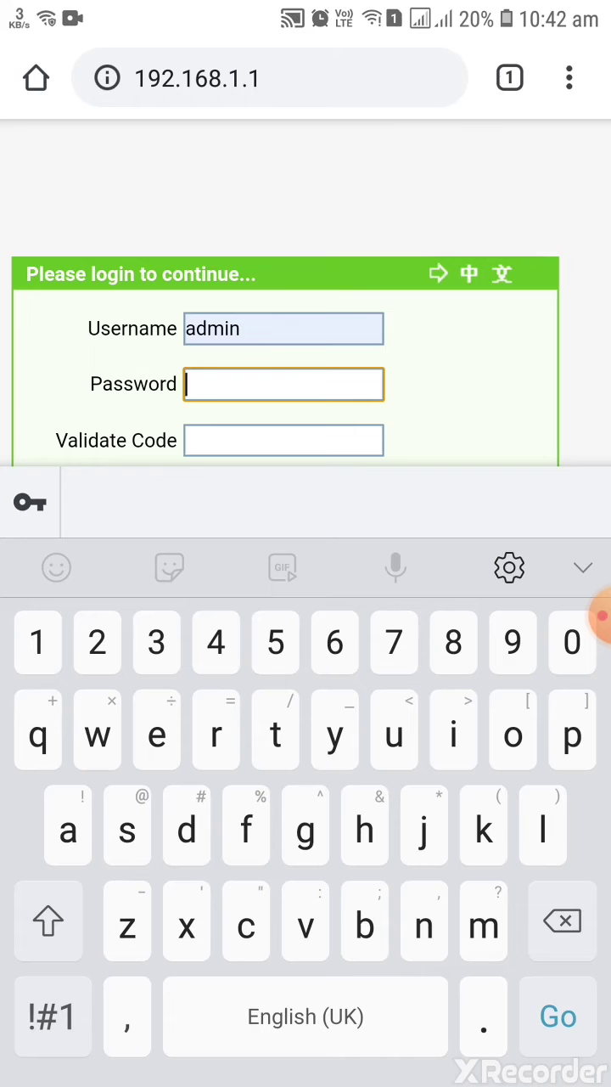
left_click(48, 921)
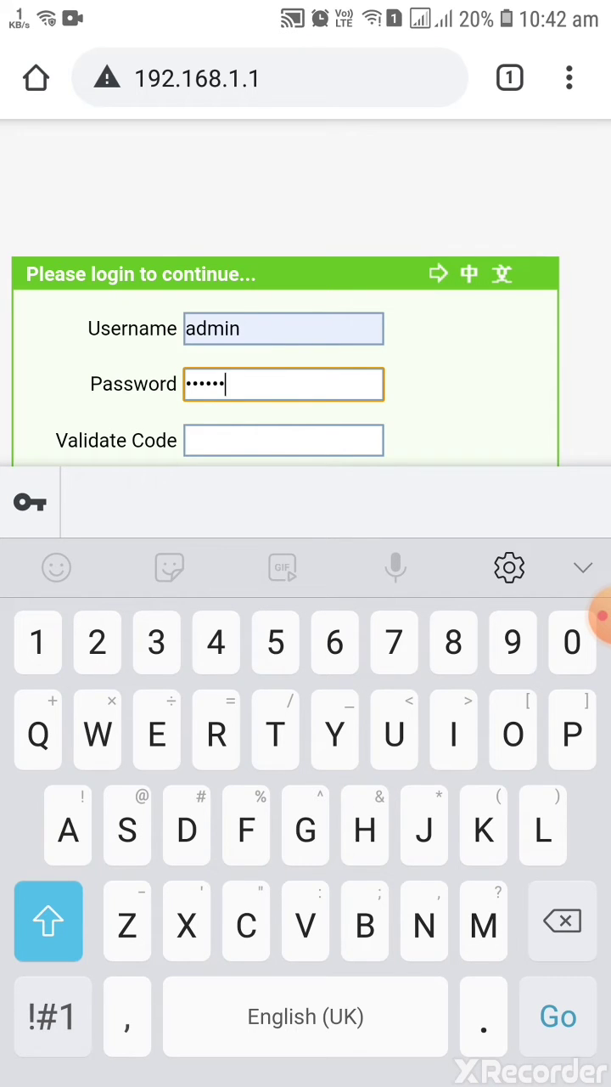
type("5")
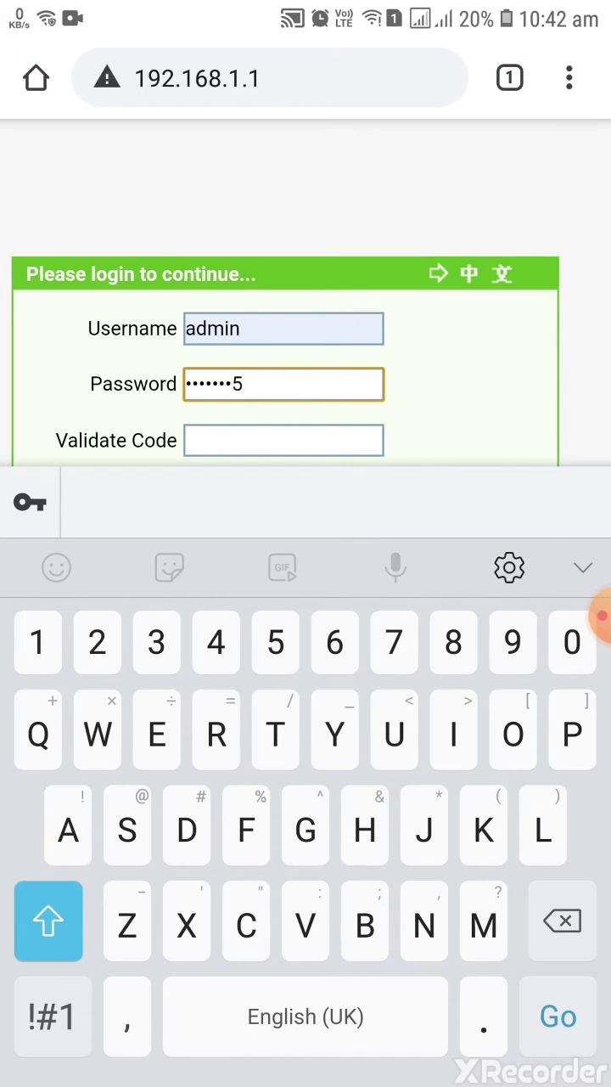
type("7")
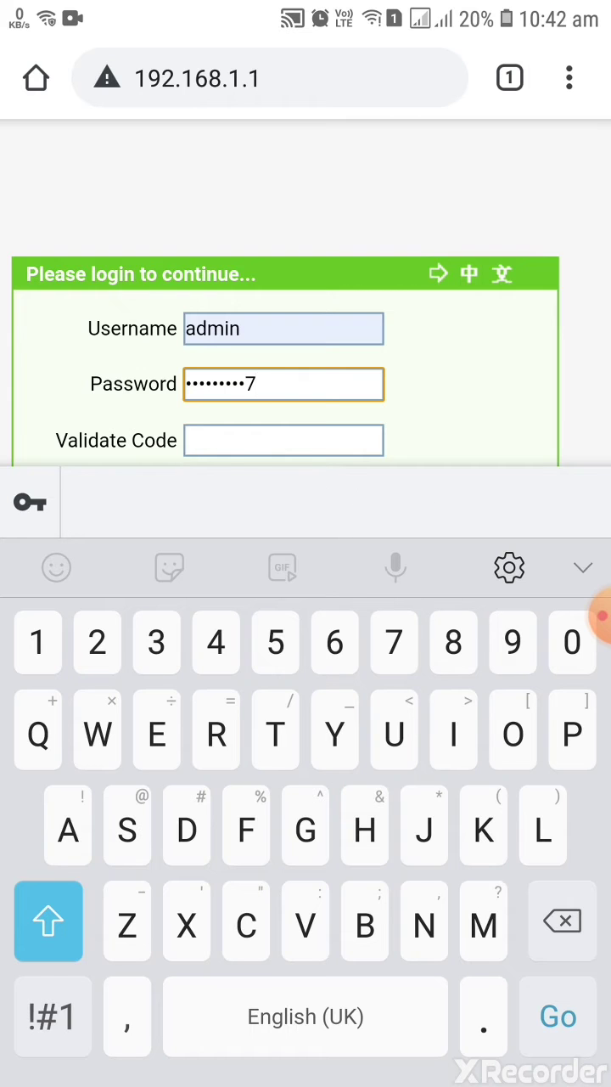
type("2")
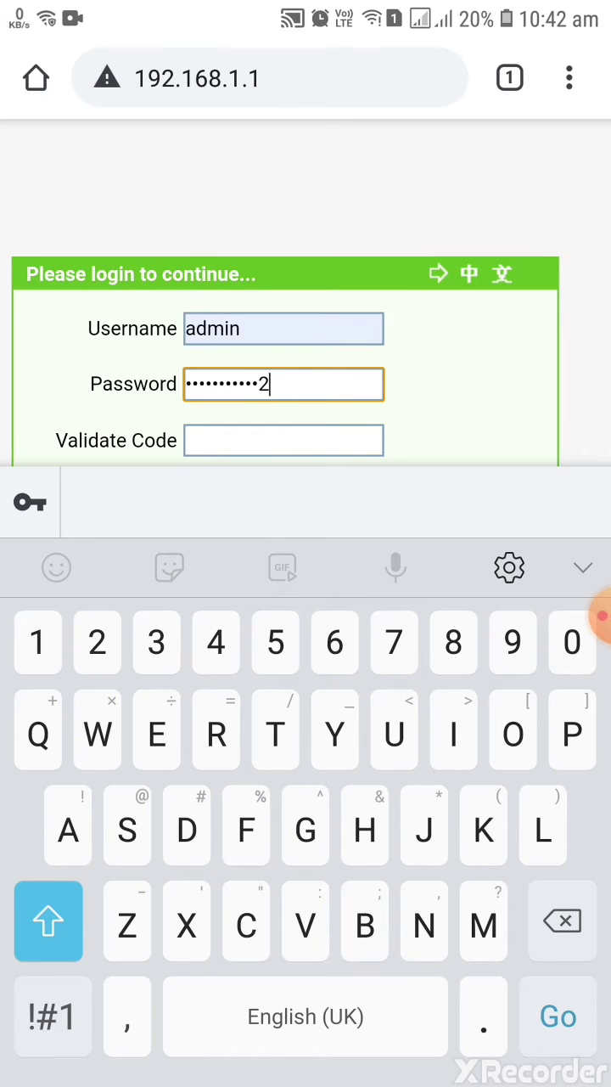
Enter validate code 48YP2 and log in to reach Device Information.
left_click(283, 349)
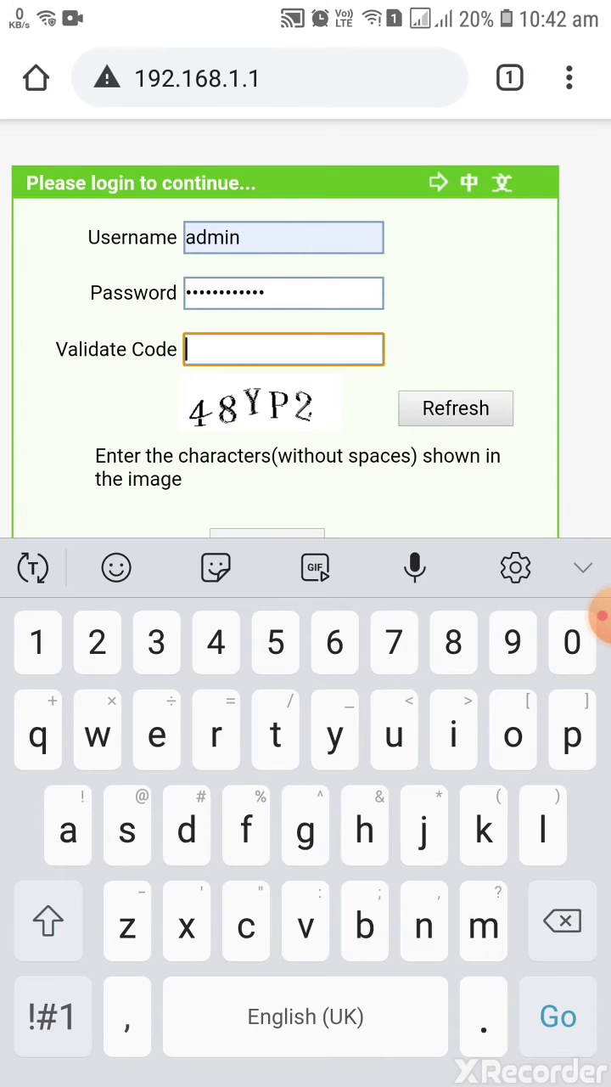
type("5")
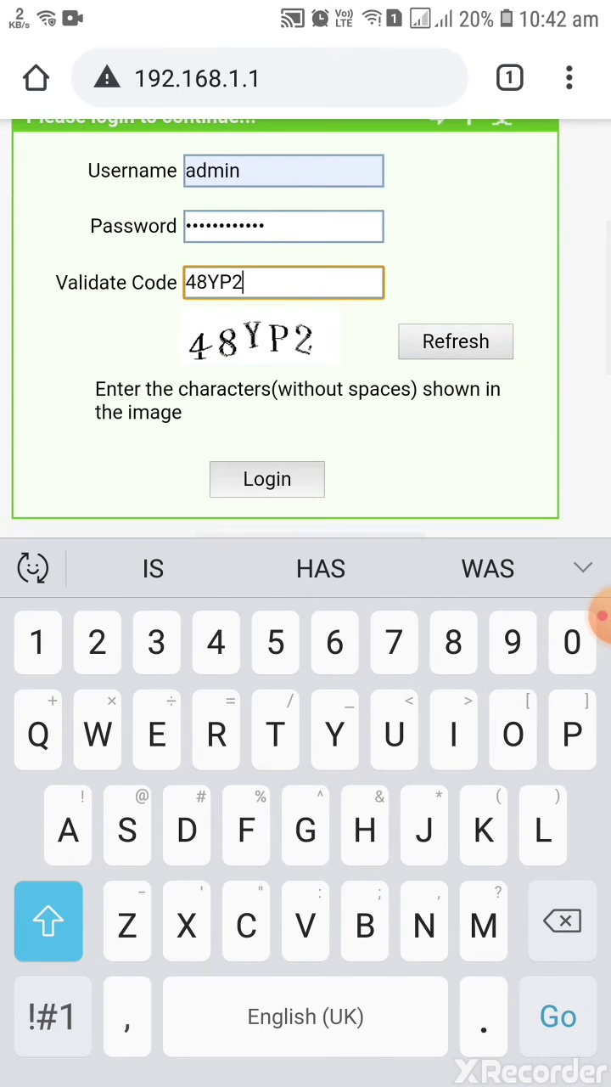
left_click(266, 479)
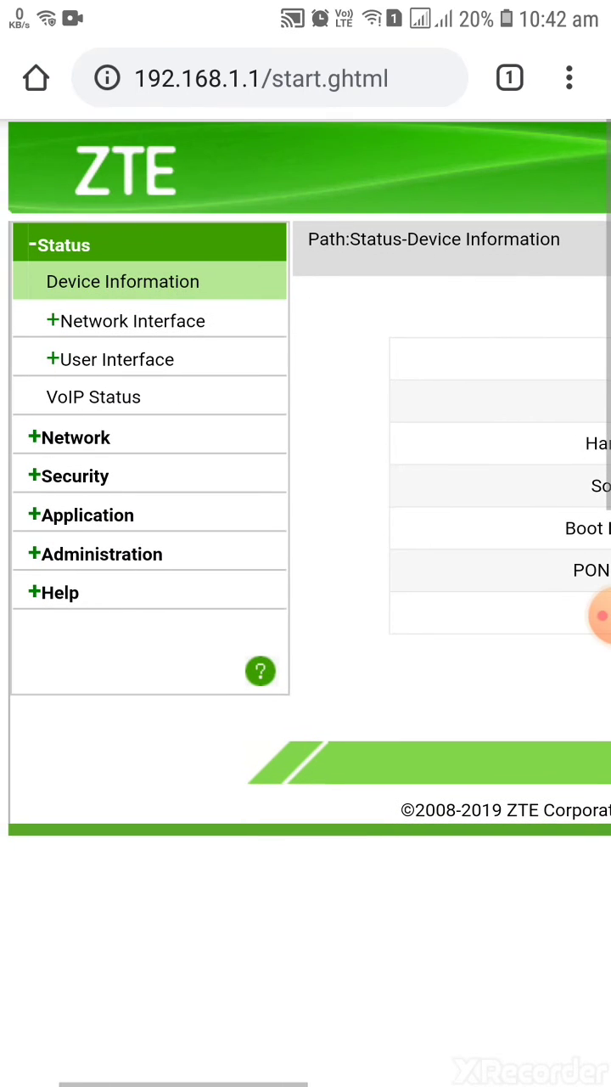
Under Network > WLAN > SSID Settings, set SSID1's name to Hathway and submit.
left_click(76, 436)
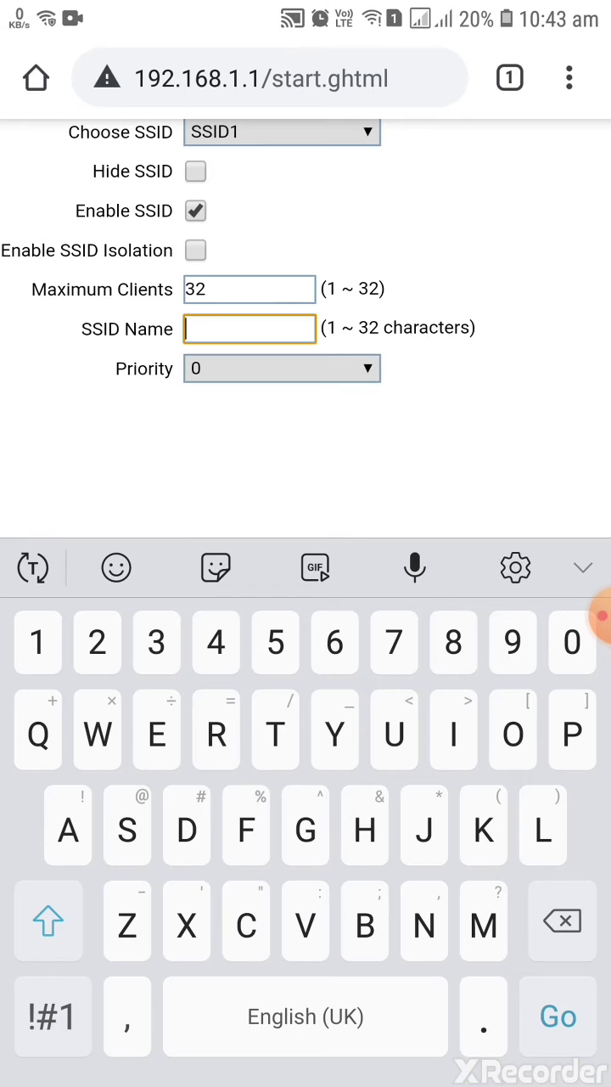
type("athway")
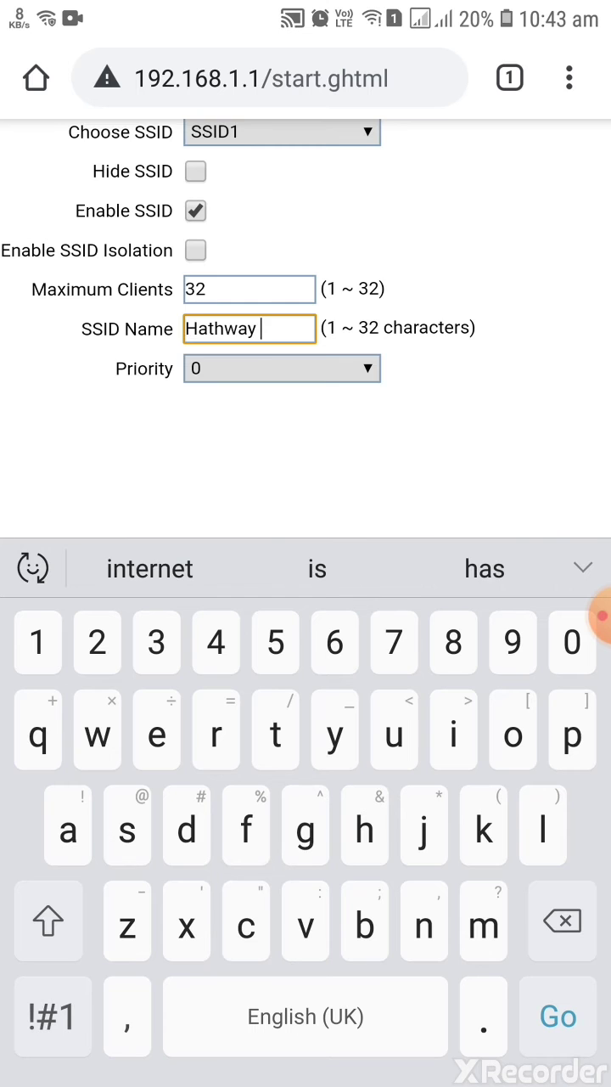
scroll("down", 3)
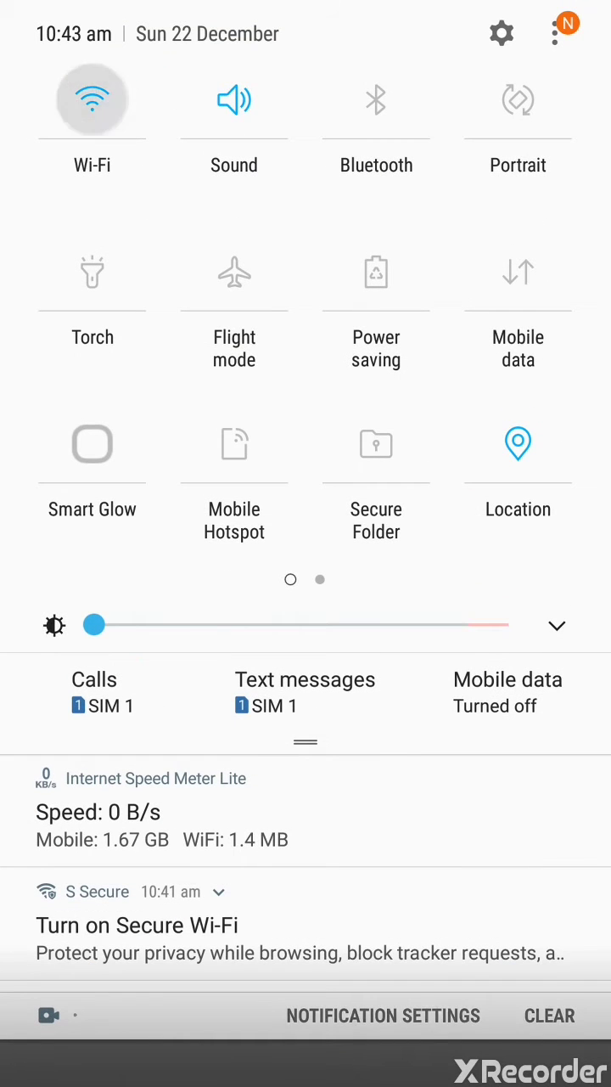
Check that Hathway appears in the phone's Wi-Fi list, then return to the router page.
left_click(91, 99)
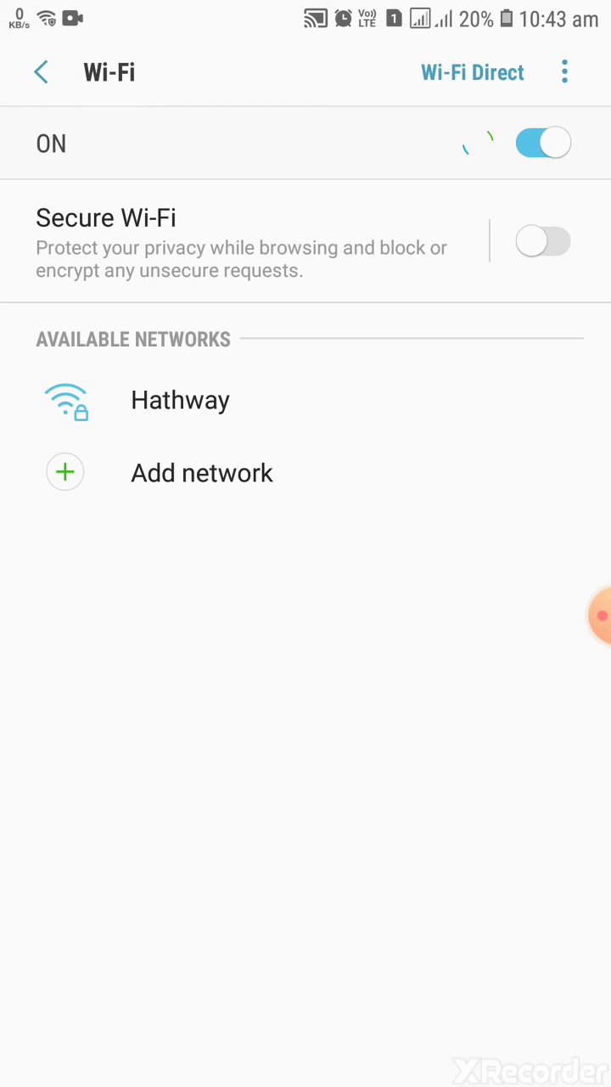
left_click(180, 400)
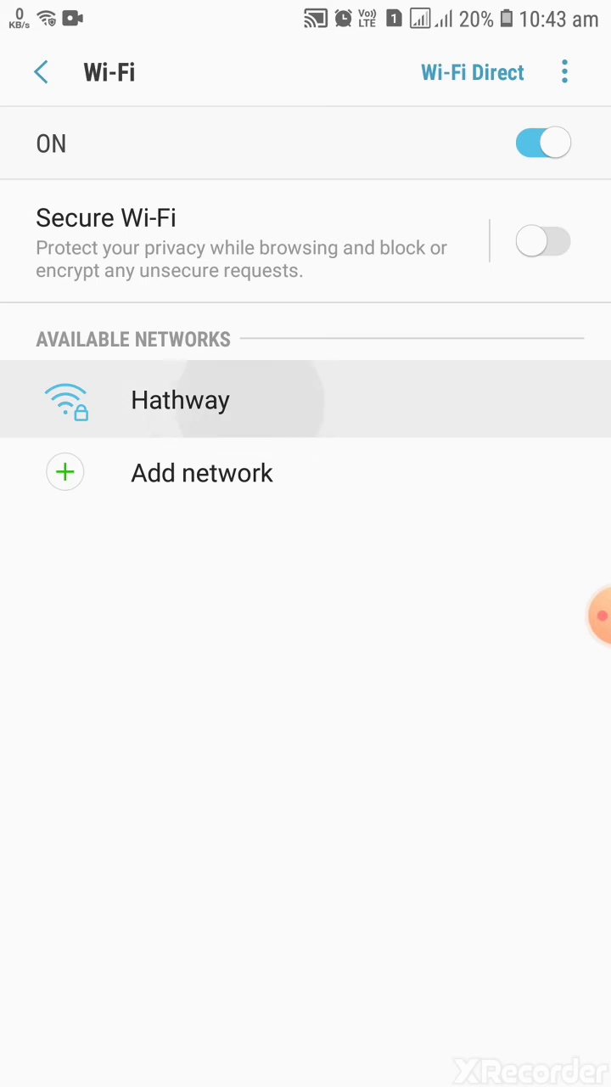
left_click(180, 399)
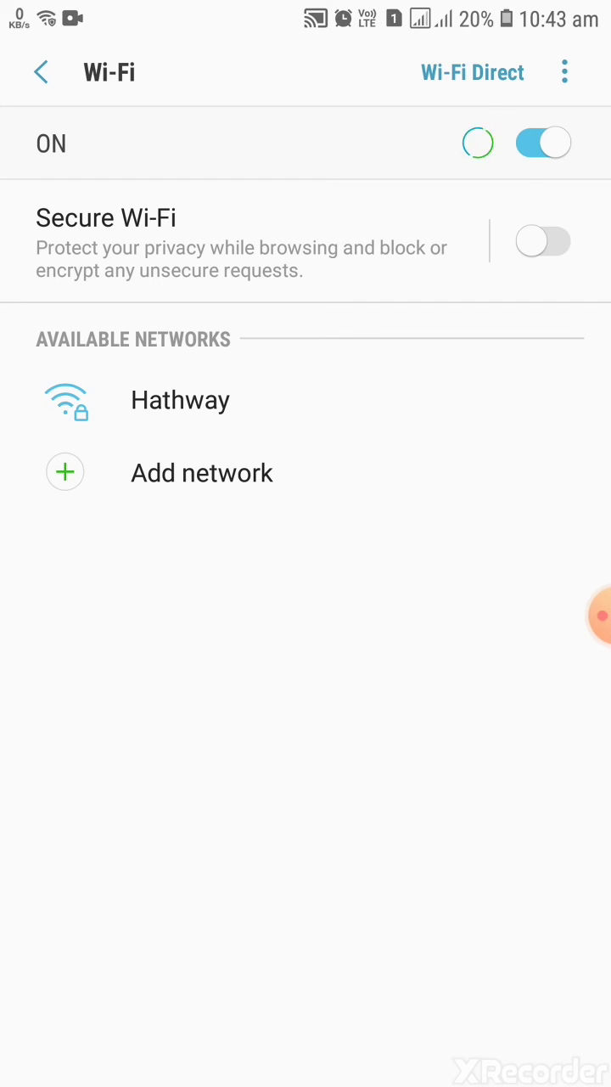
left_click(180, 399)
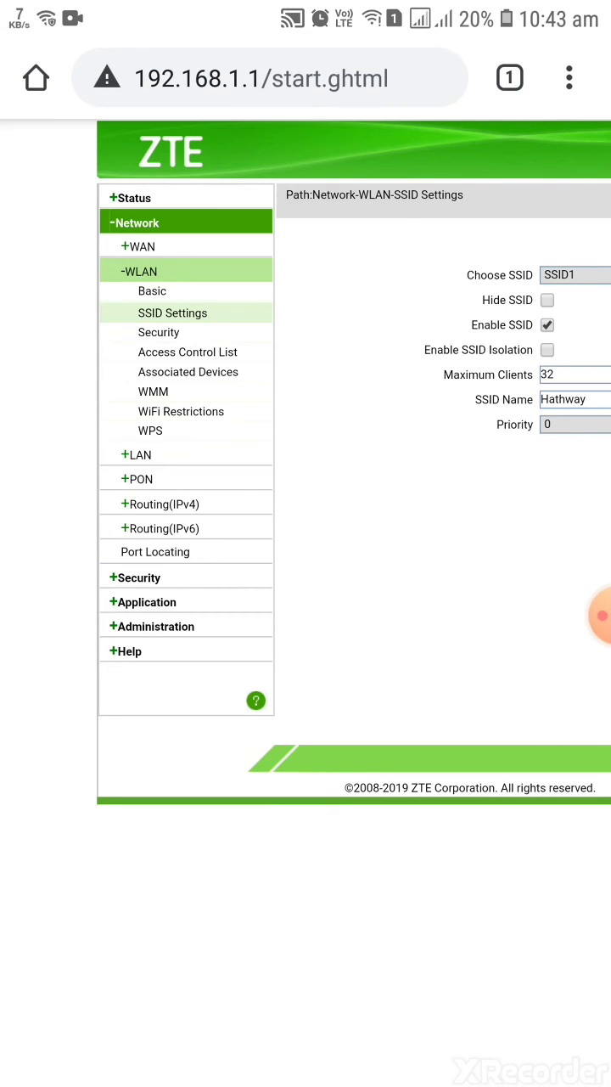
Under Network > WLAN > Security, enter a new WPA passphrase for SSID1 and submit.
left_click(158, 332)
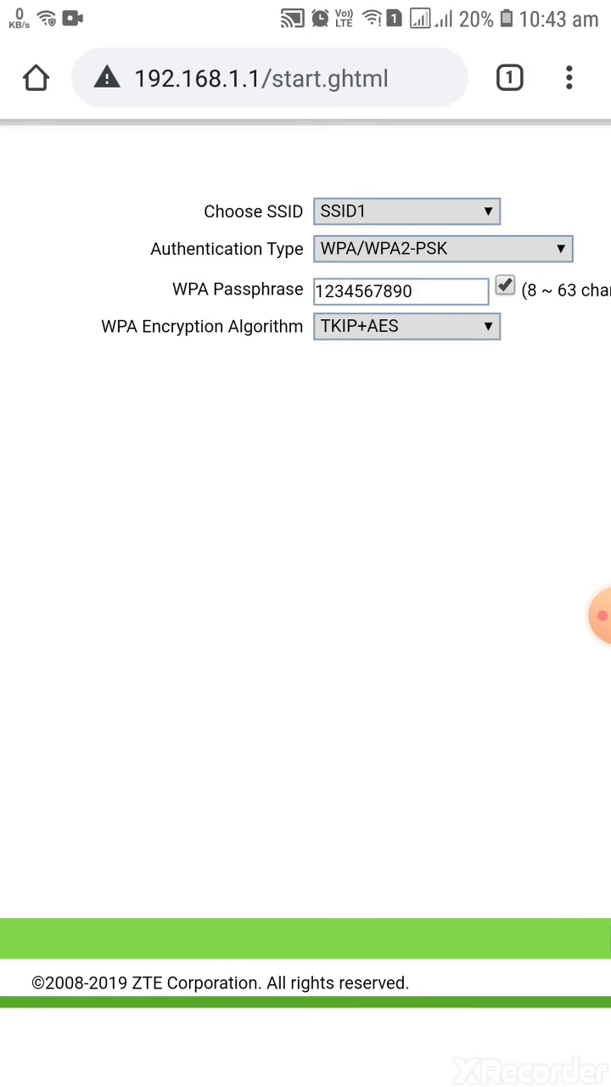
left_click(401, 292)
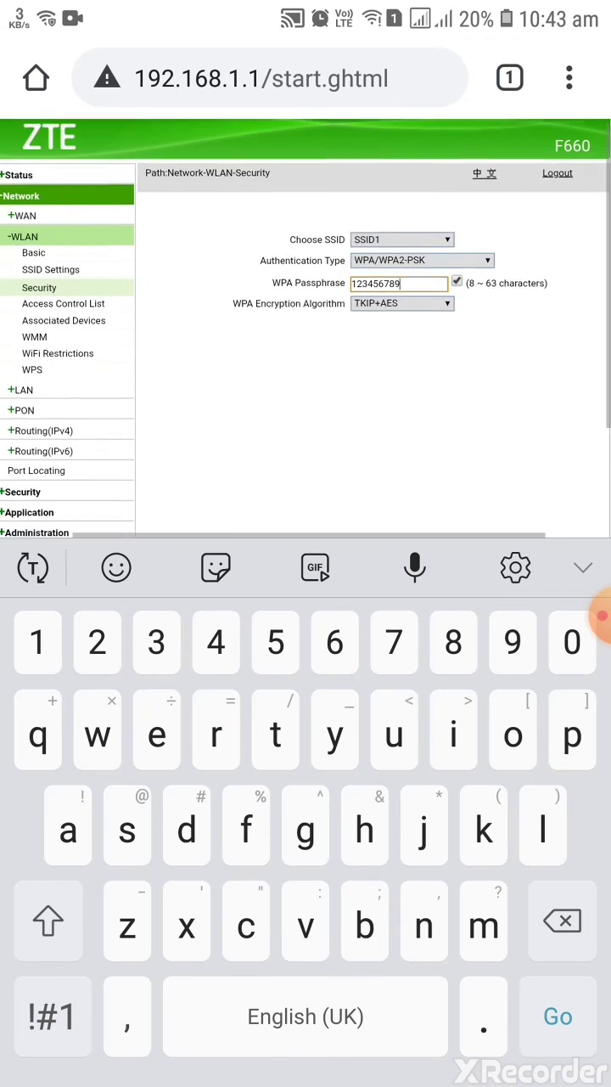
scroll("down", 3)
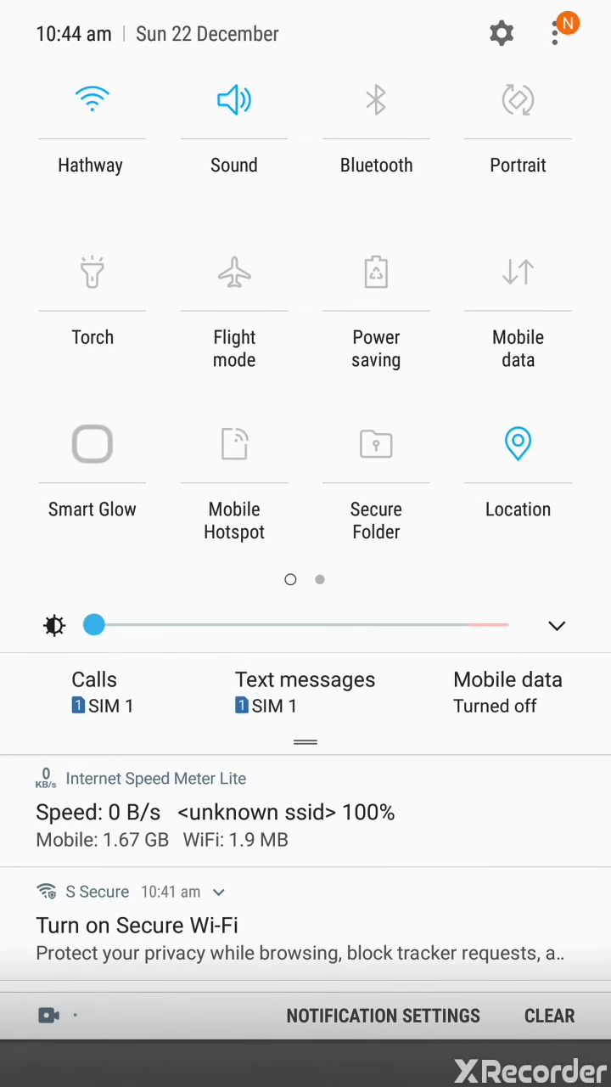
Select Hathway in the phone's Wi-Fi list and connect with the new password.
left_click(92, 100)
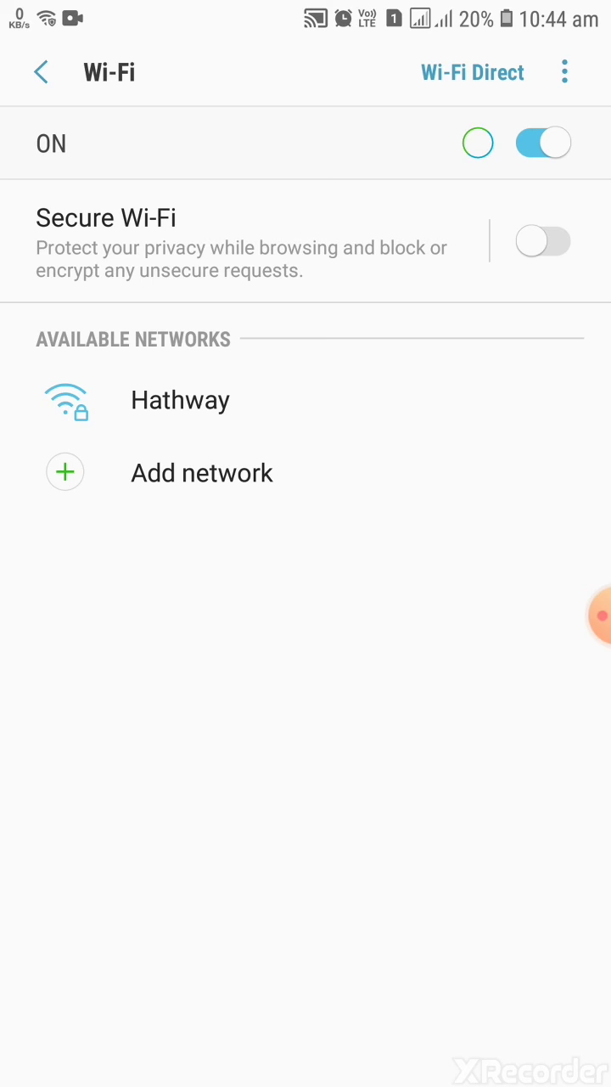
left_click(180, 400)
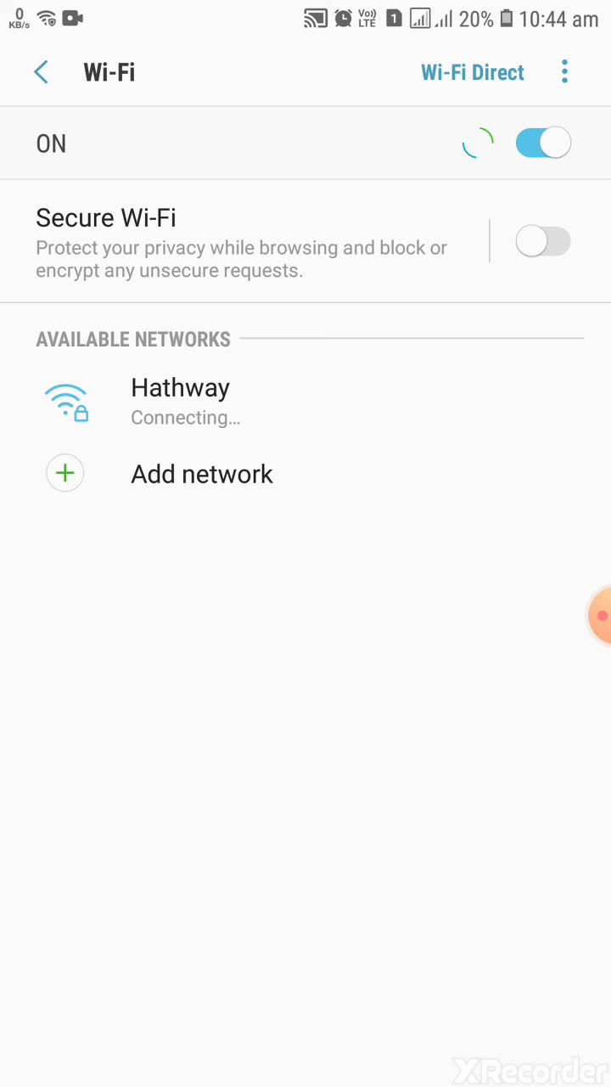
left_click(180, 387)
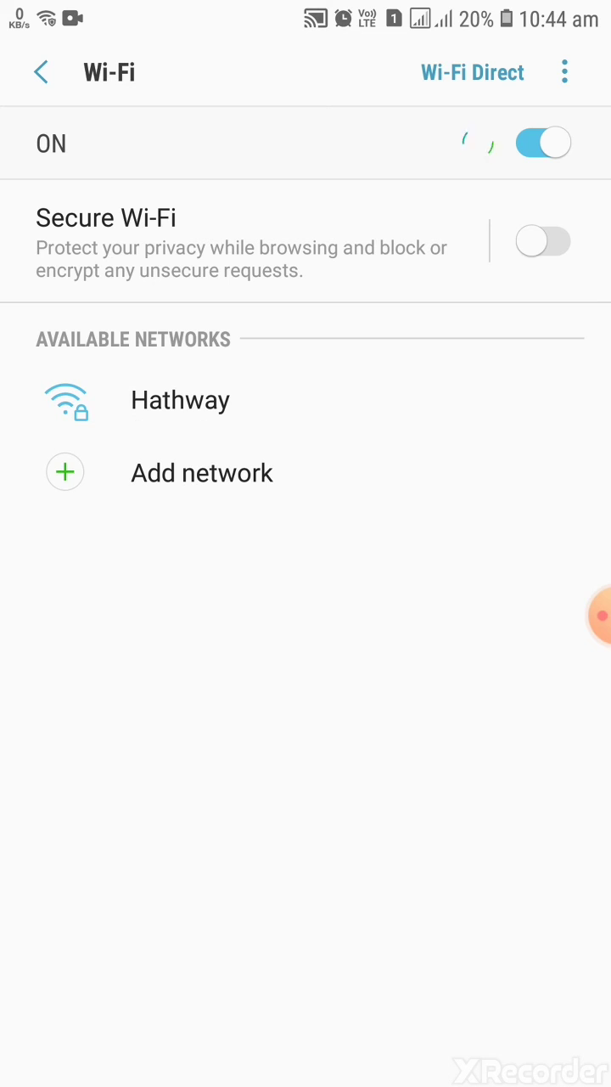
left_click(180, 400)
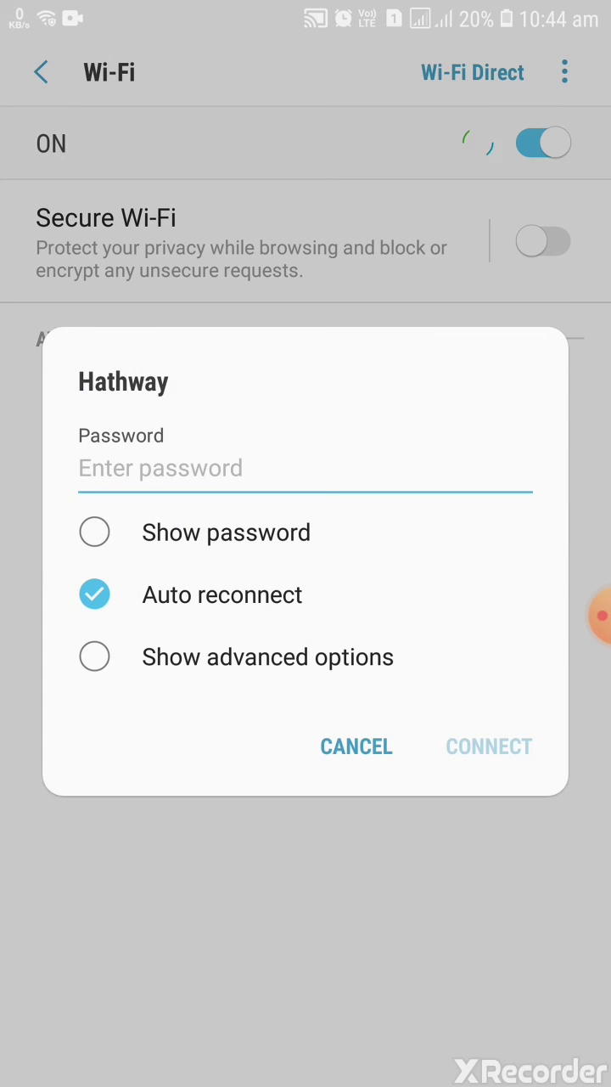
type("2")
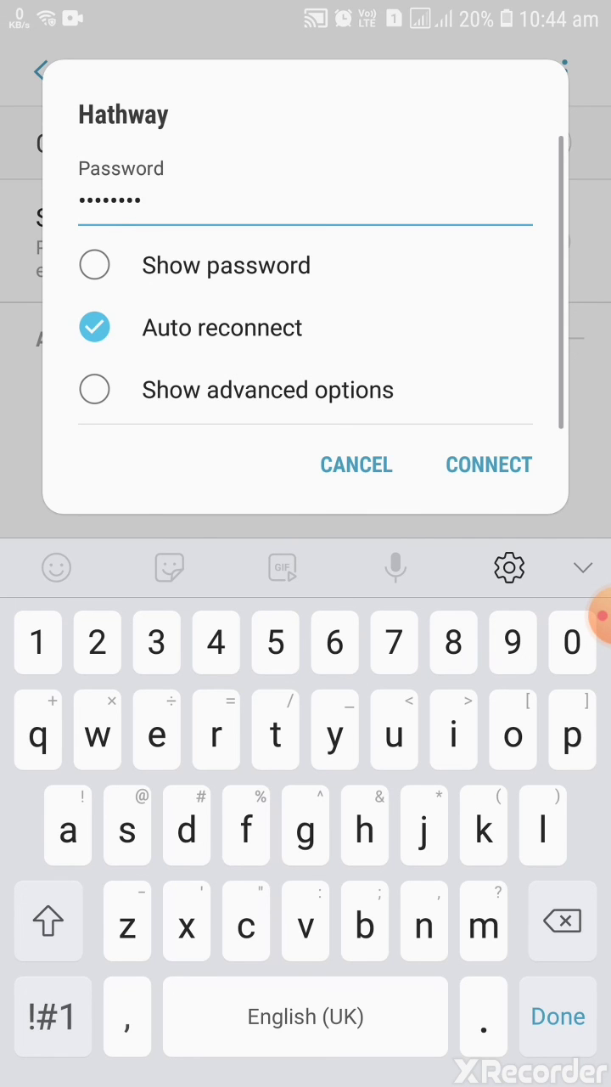
left_click(488, 465)
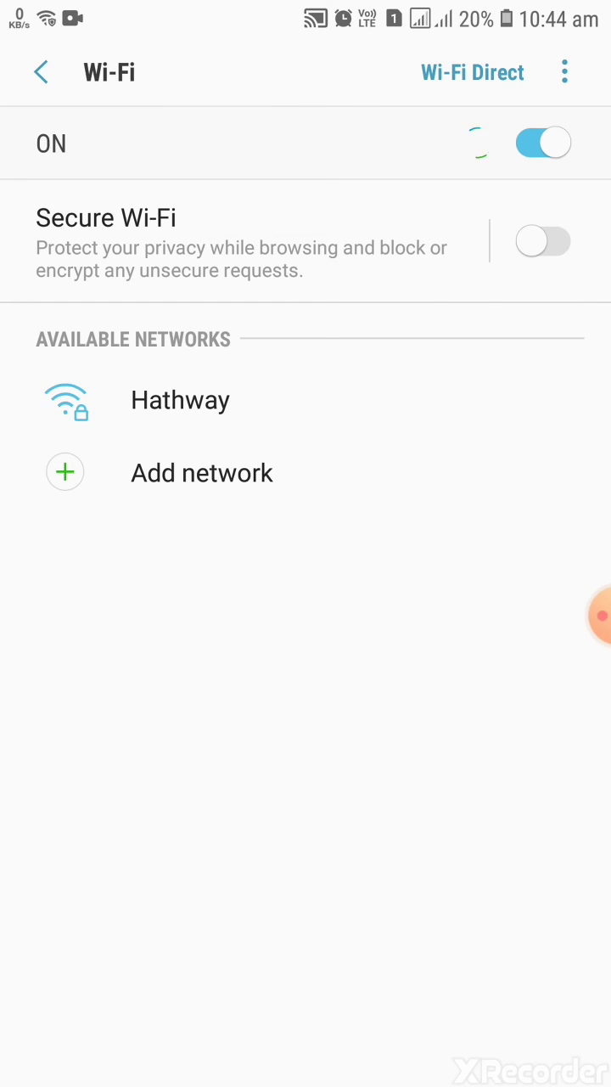
left_click(180, 399)
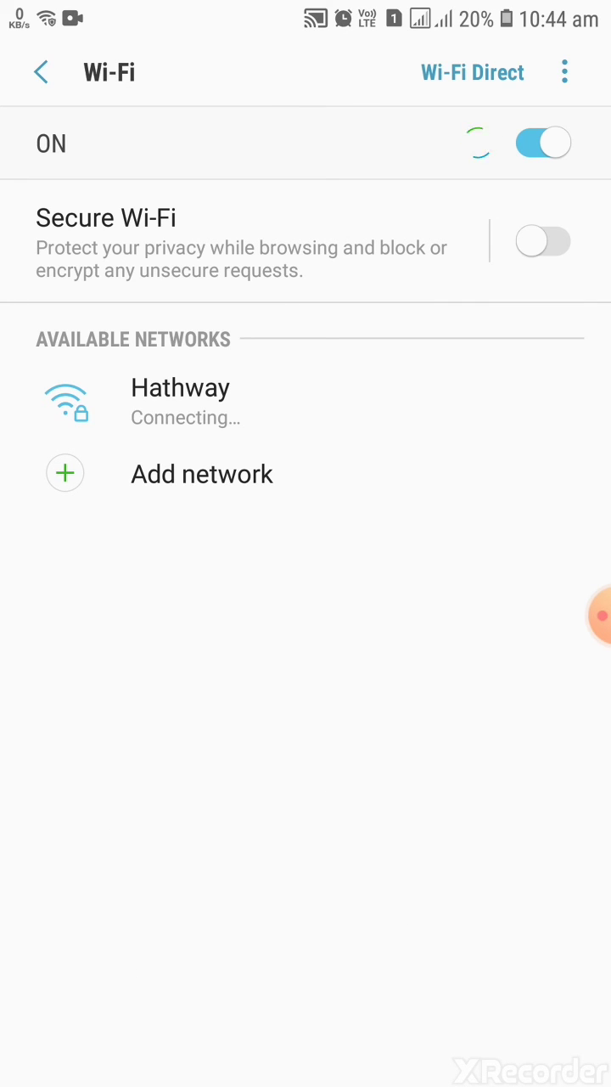